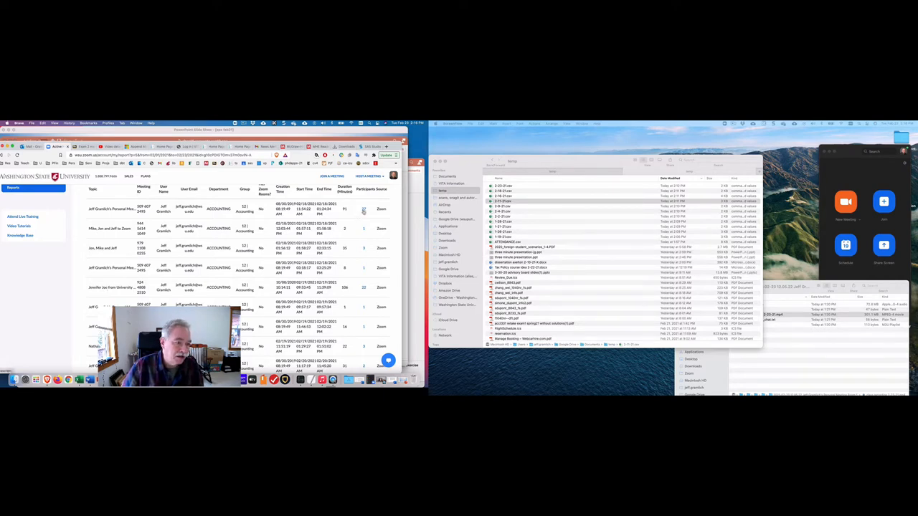
Export the meeting's participant list with Show unique users enabled
scroll("down", 3)
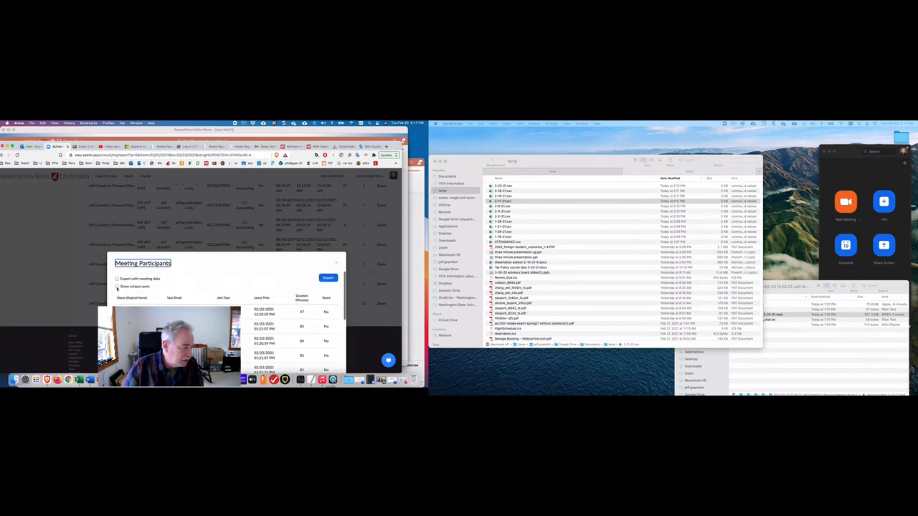
left_click(117, 286)
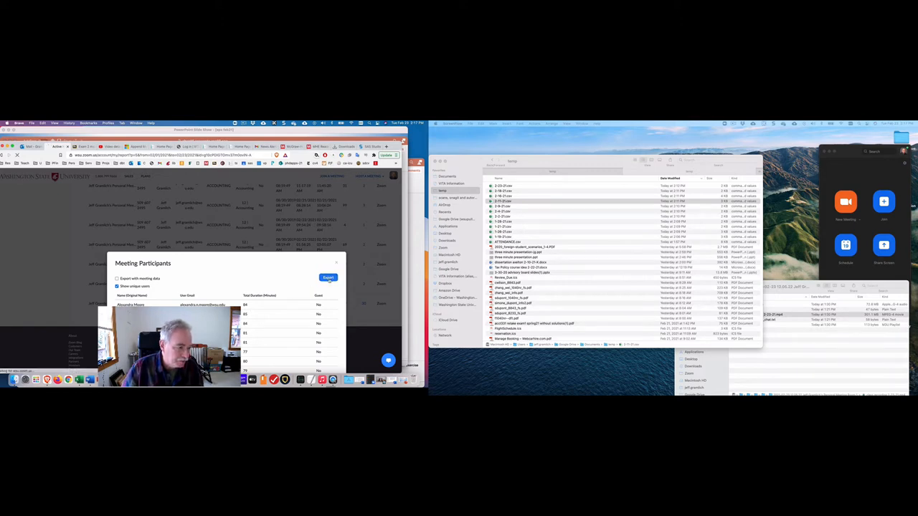
left_click(328, 279)
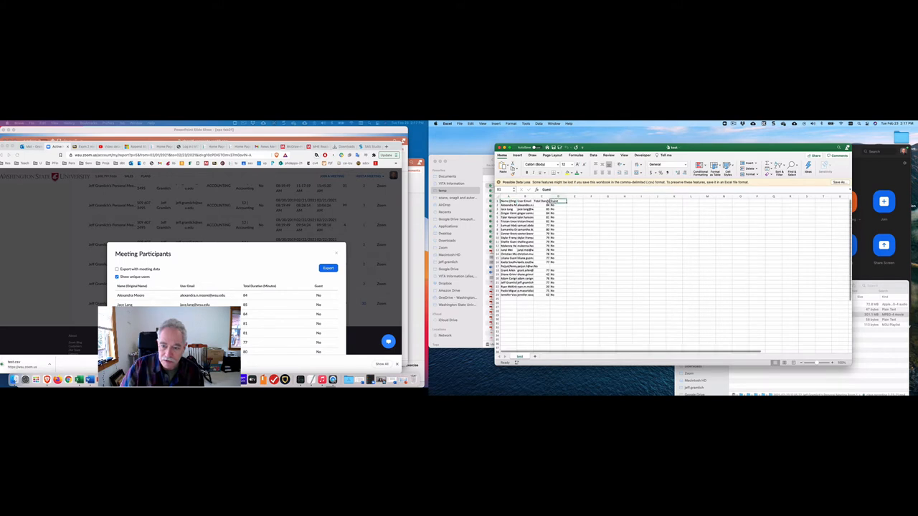
Review the Total Duration column, then re-export participants with unique users unchecked
left_click(541, 201)
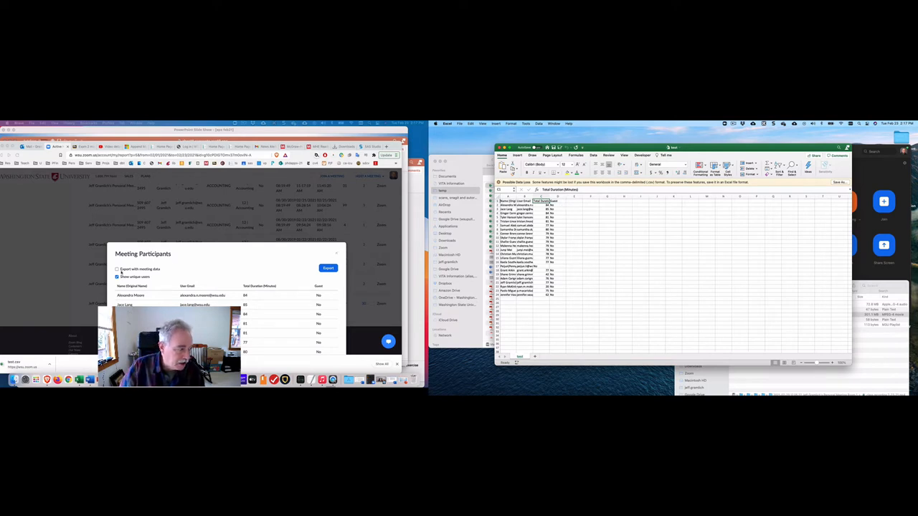
left_click(117, 277)
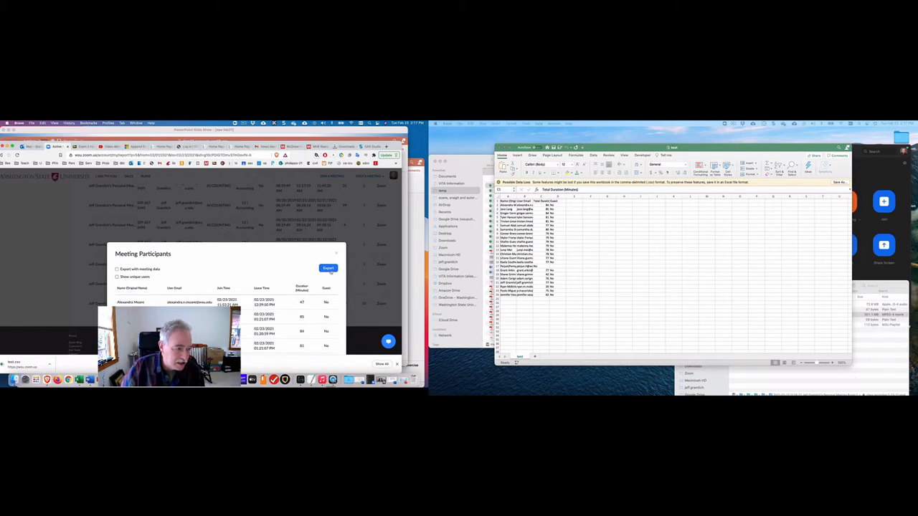
left_click(327, 268)
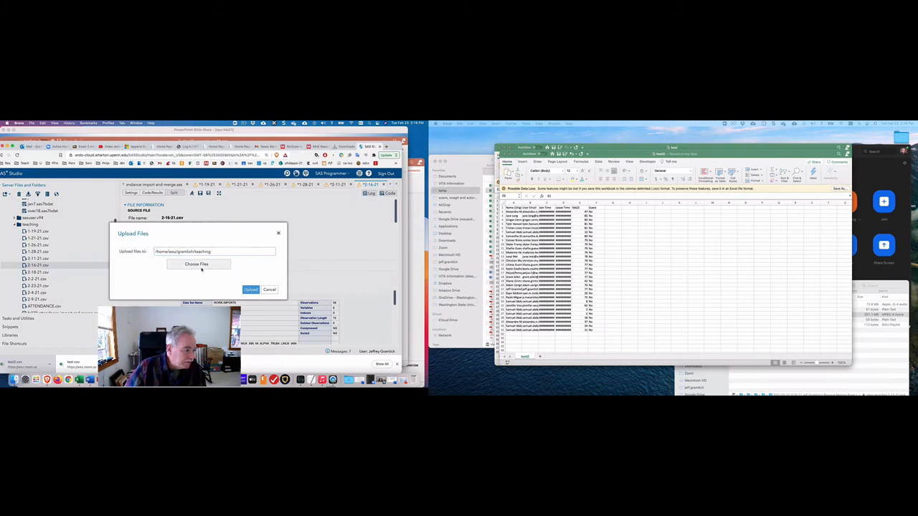
Upload test2.csv from the temp folder to the SAS server
left_click(196, 264)
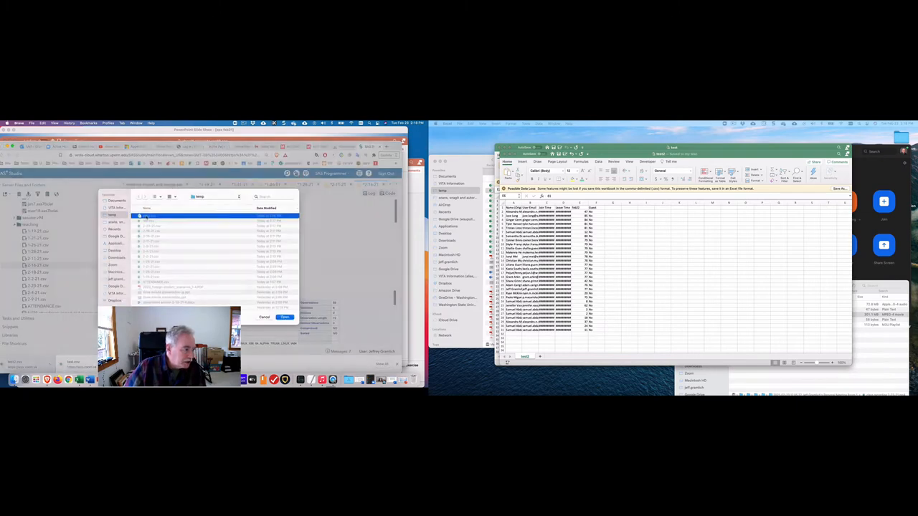
left_click(284, 317)
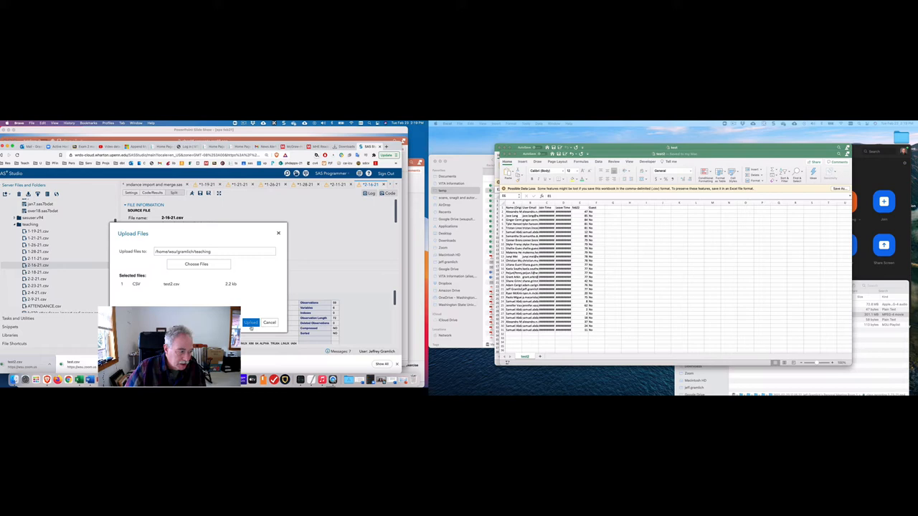
left_click(251, 322)
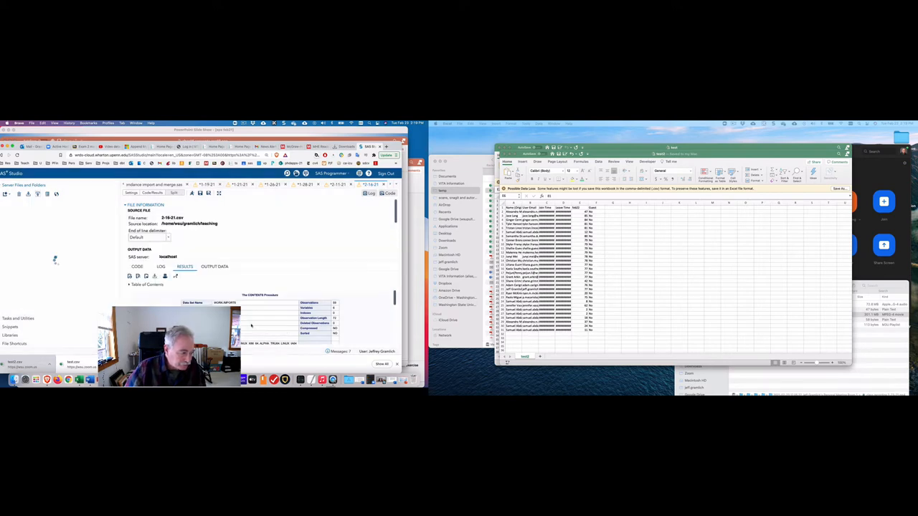
left_click(21, 215)
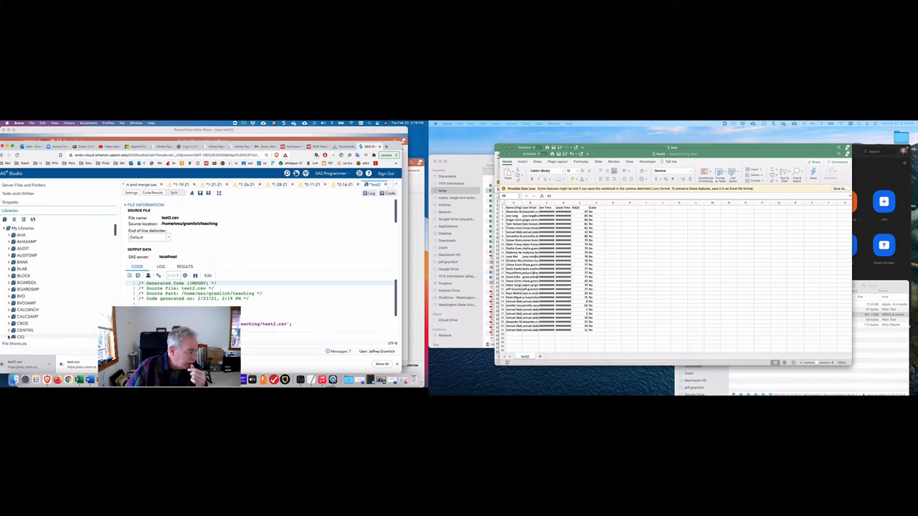
Expand WORK IMPORT1, IMPORT2, IMPORT4 and IMPORT5 columns, then run the test2 import
scroll("down", 3)
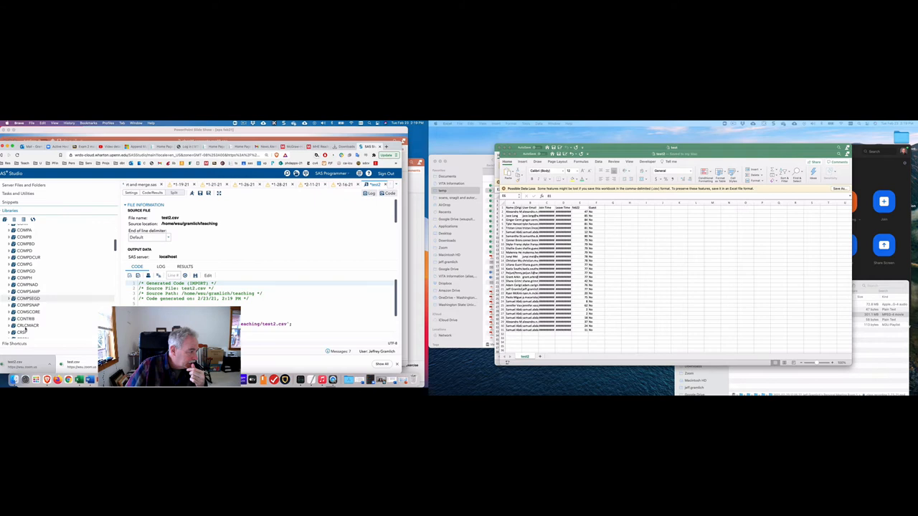
scroll("down", 3)
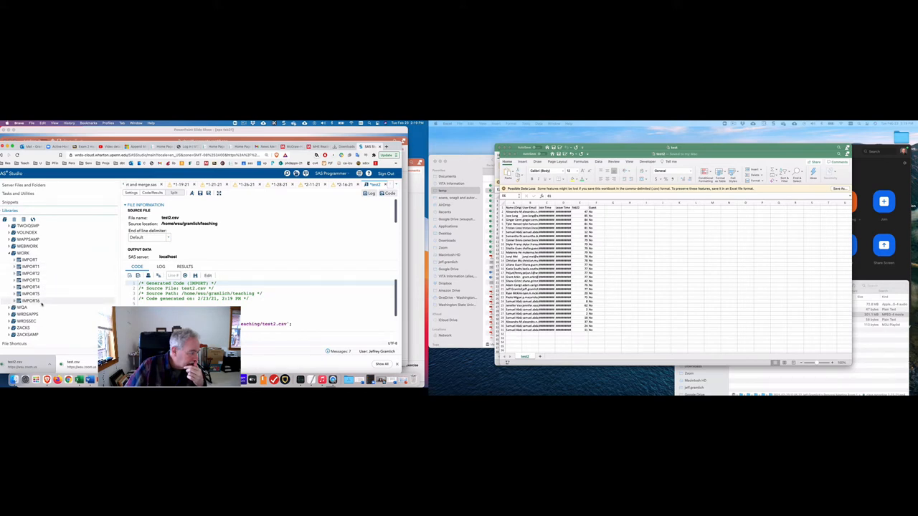
left_click(13, 259)
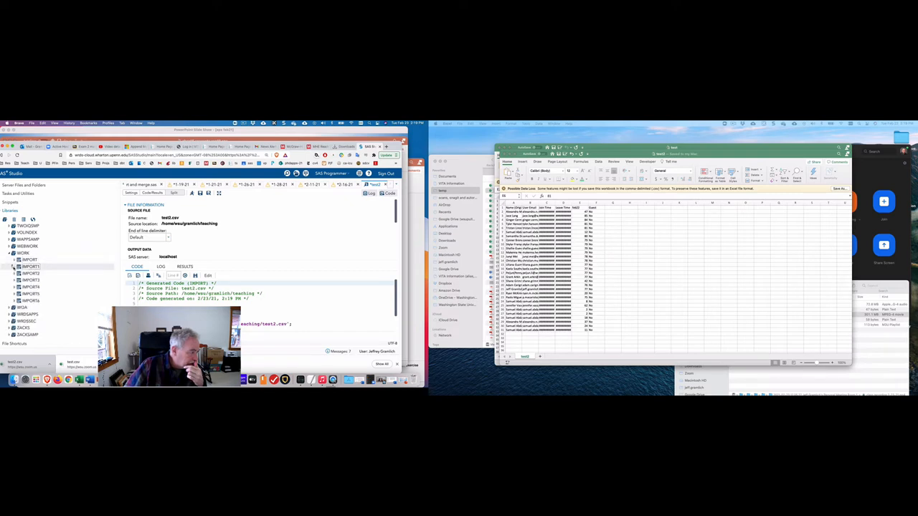
left_click(13, 266)
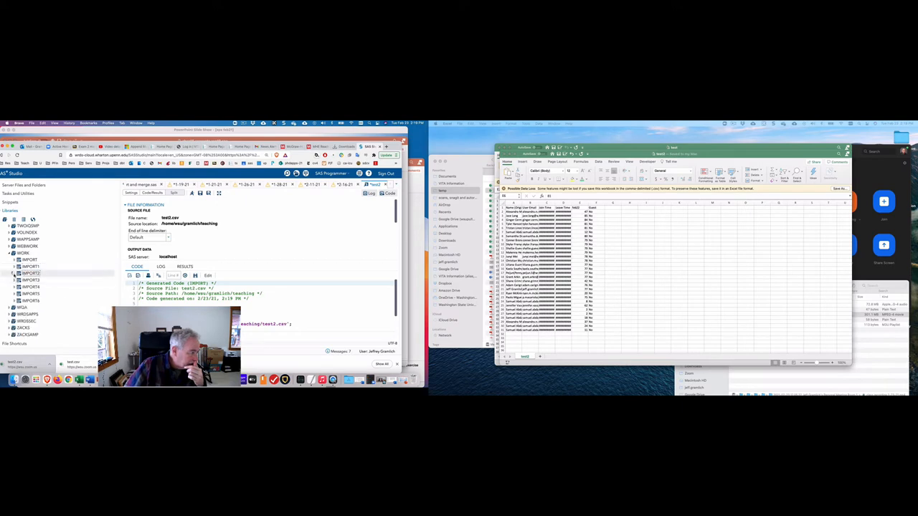
left_click(18, 273)
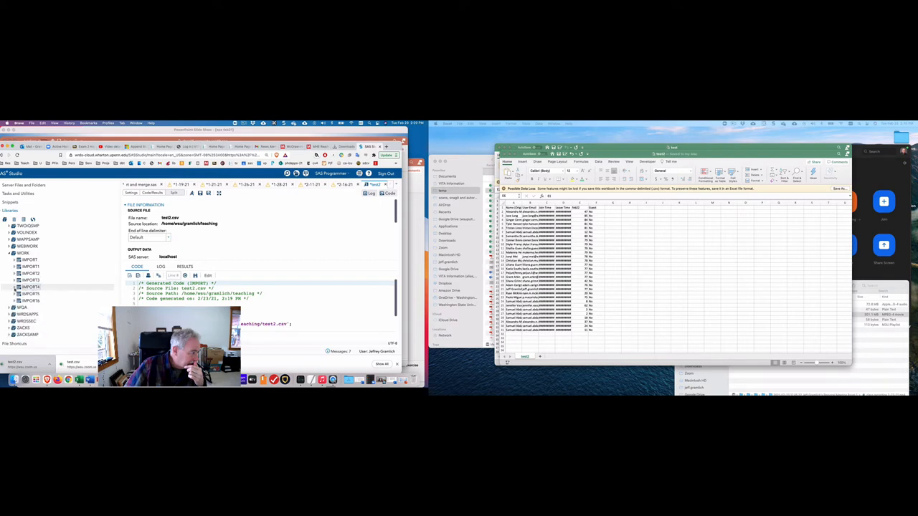
left_click(12, 294)
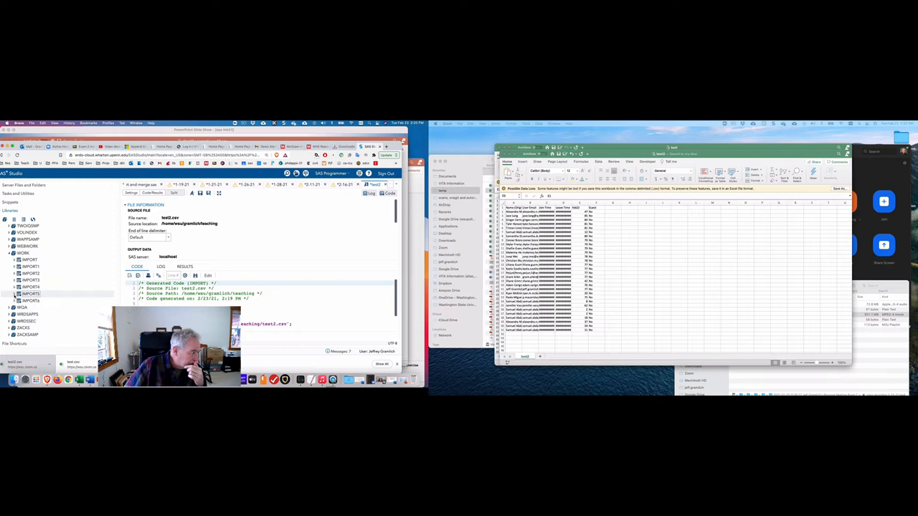
left_click(13, 299)
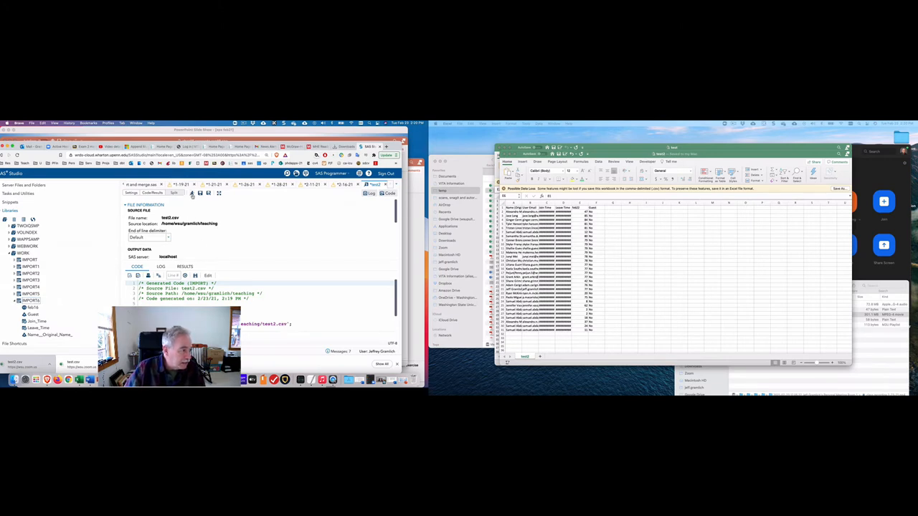
left_click(184, 267)
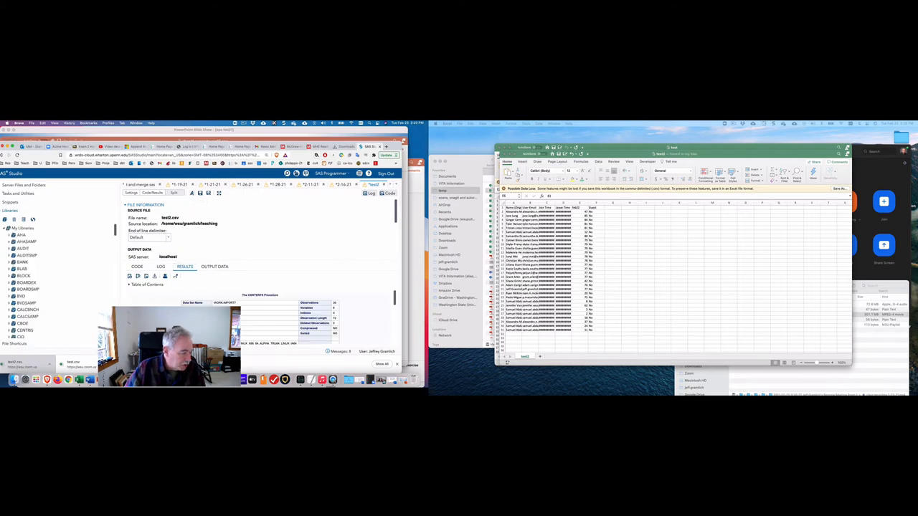
Delete the IMPORT7 table from the WORK library and confirm
scroll("down", 3)
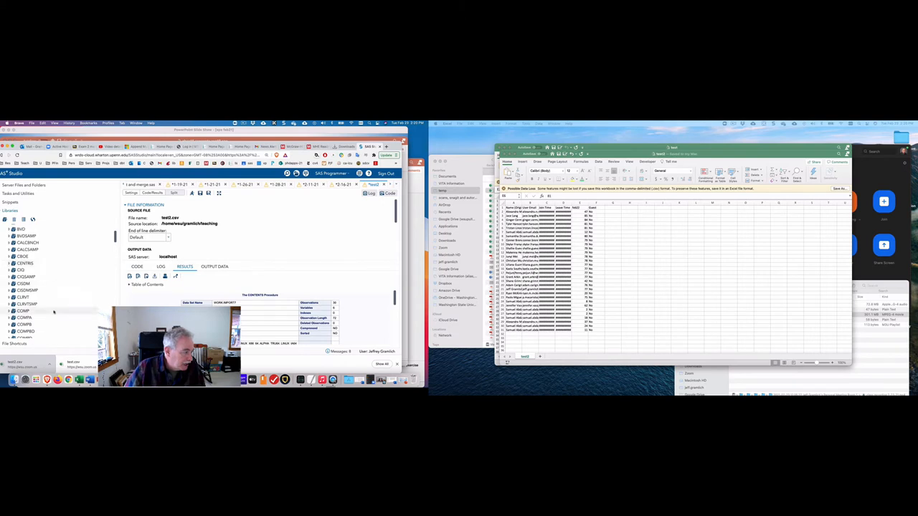
scroll("down", 3)
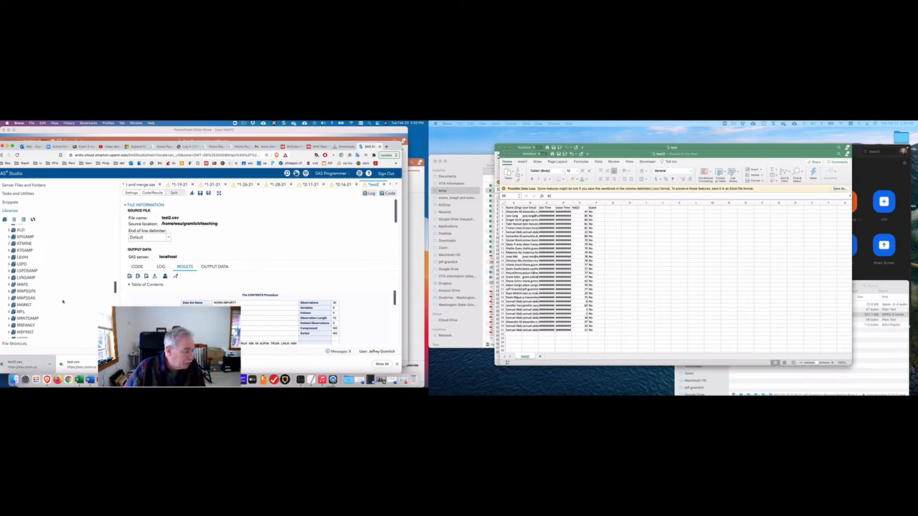
scroll("down", 3)
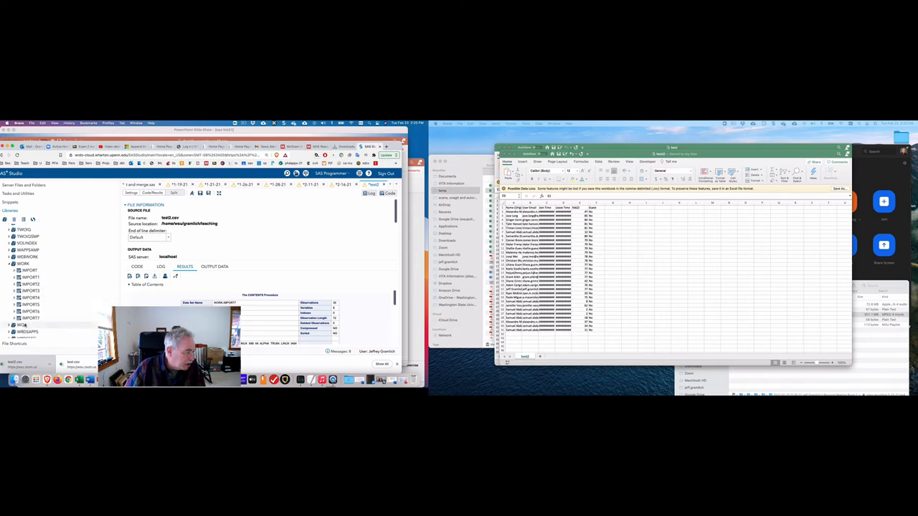
right_click(26, 276)
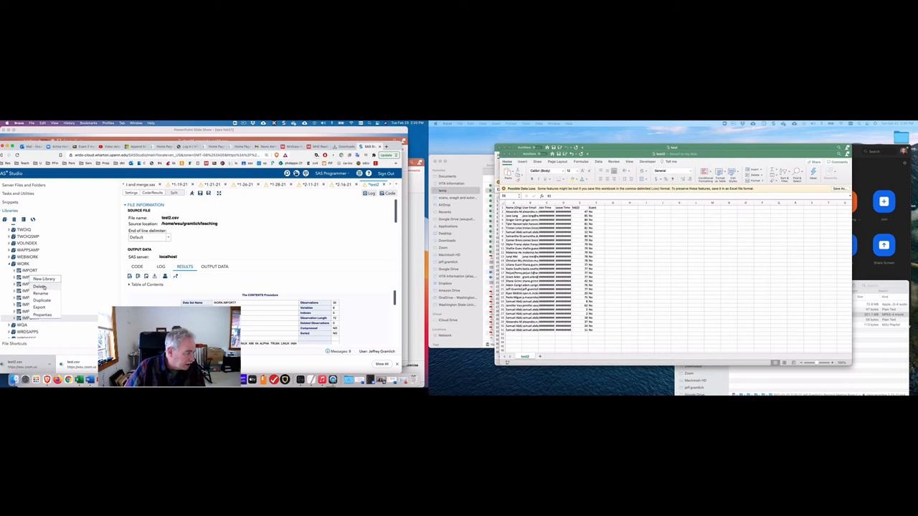
left_click(41, 286)
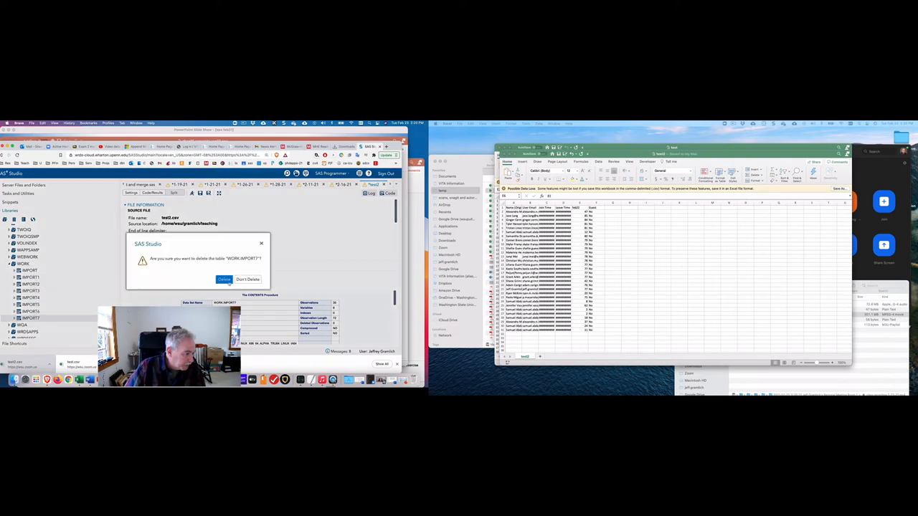
left_click(224, 280)
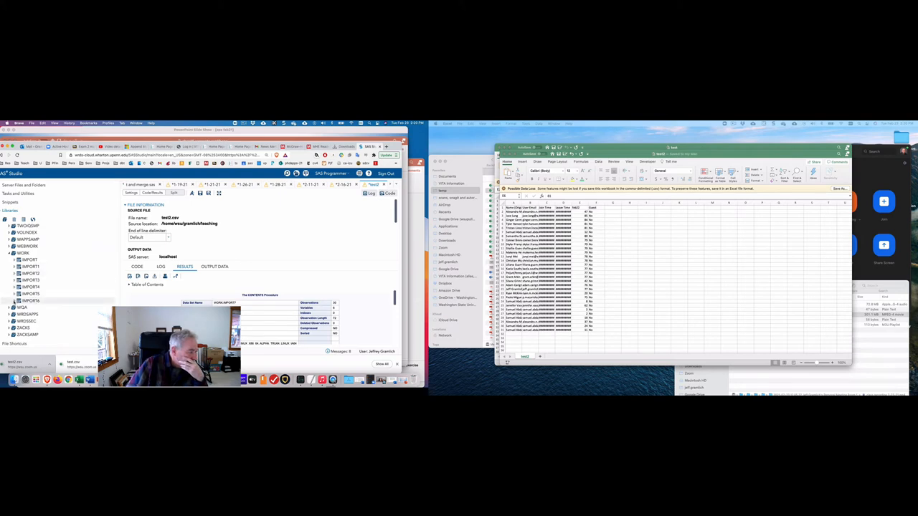
left_click(18, 300)
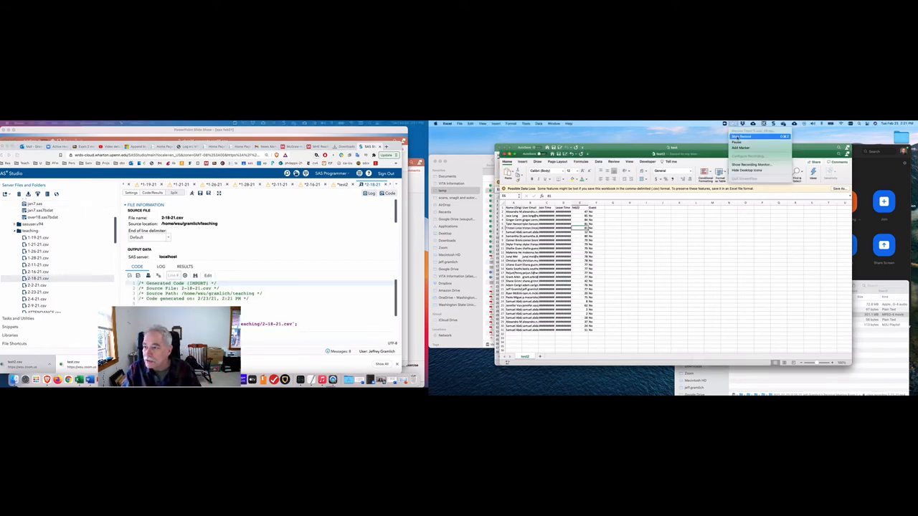
Open the import of 2-18-21.csv from the teaching folder
left_click(745, 136)
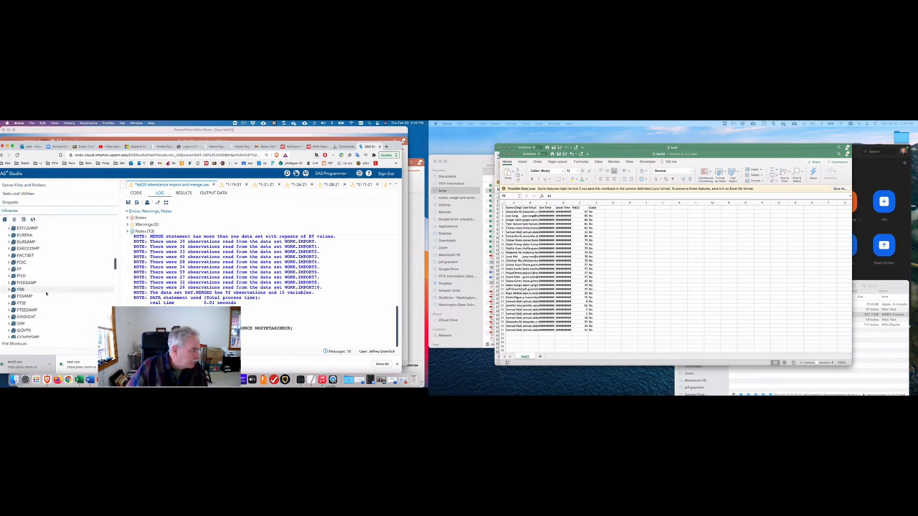
scroll("down", 3)
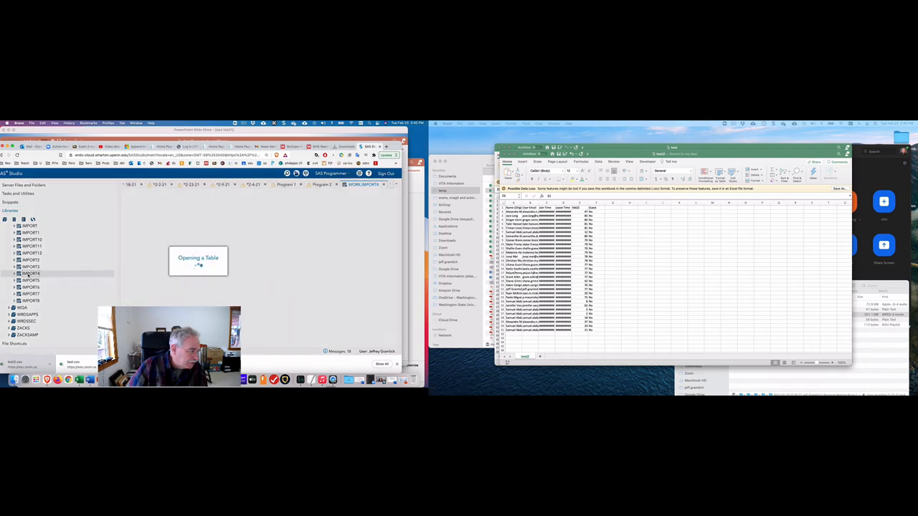
double_click(30, 273)
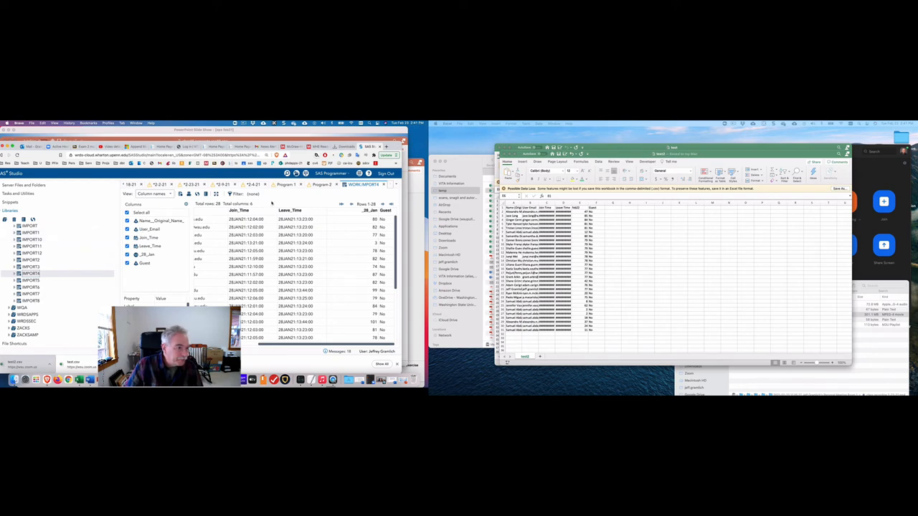
left_click(321, 184)
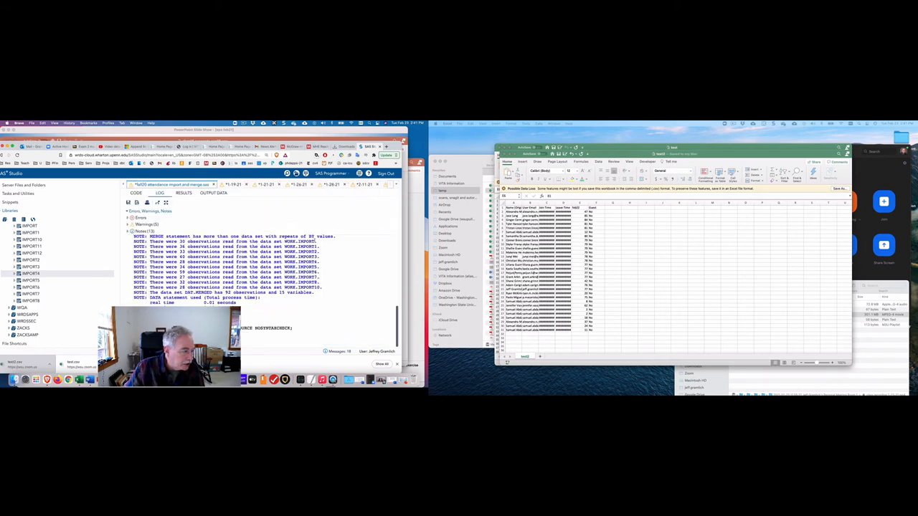
Return to the merge program's CODE tab and scroll Libraries to MERGED
left_click(136, 194)
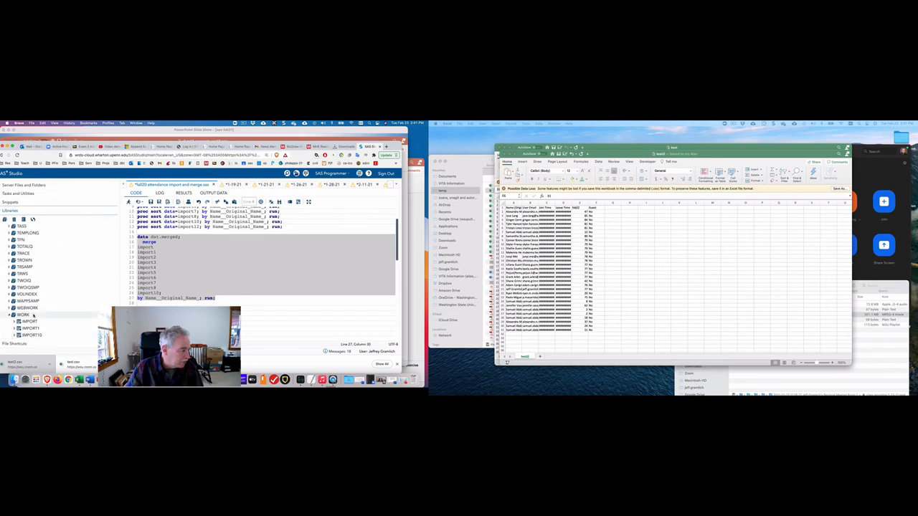
left_click(13, 314)
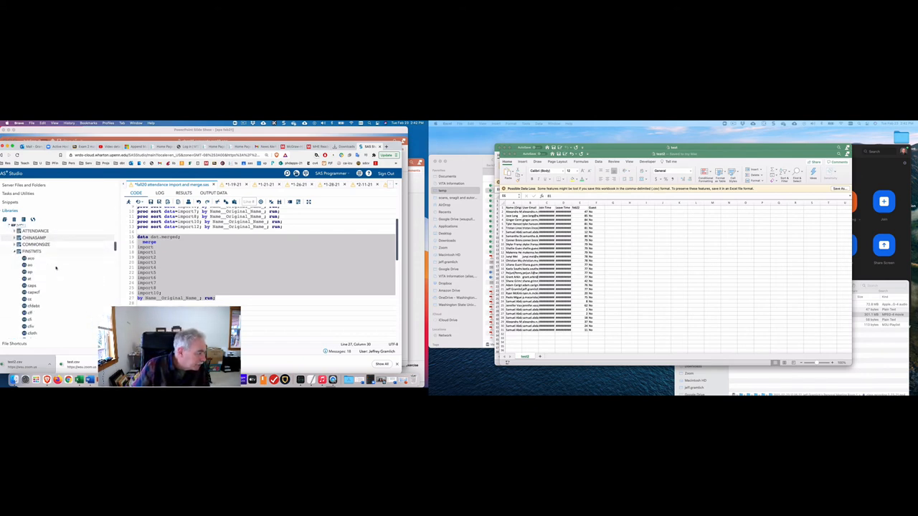
scroll("down", 3)
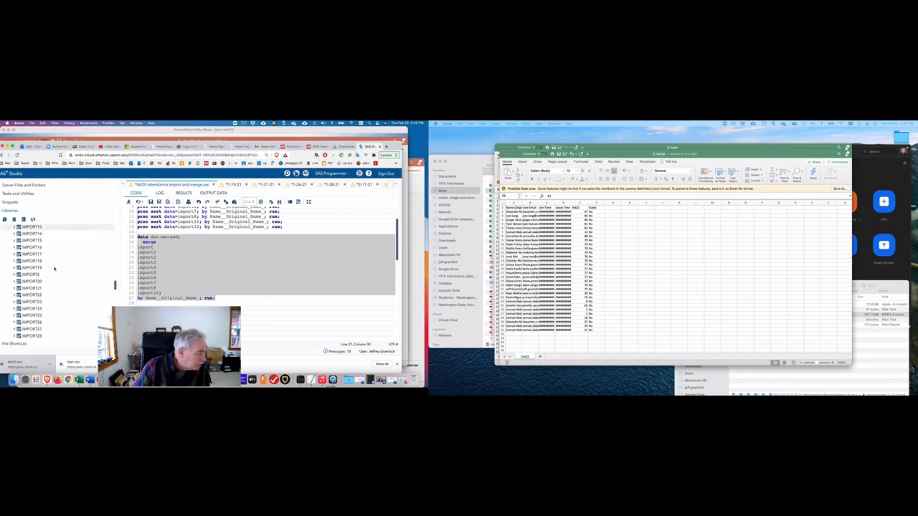
scroll("down", 3)
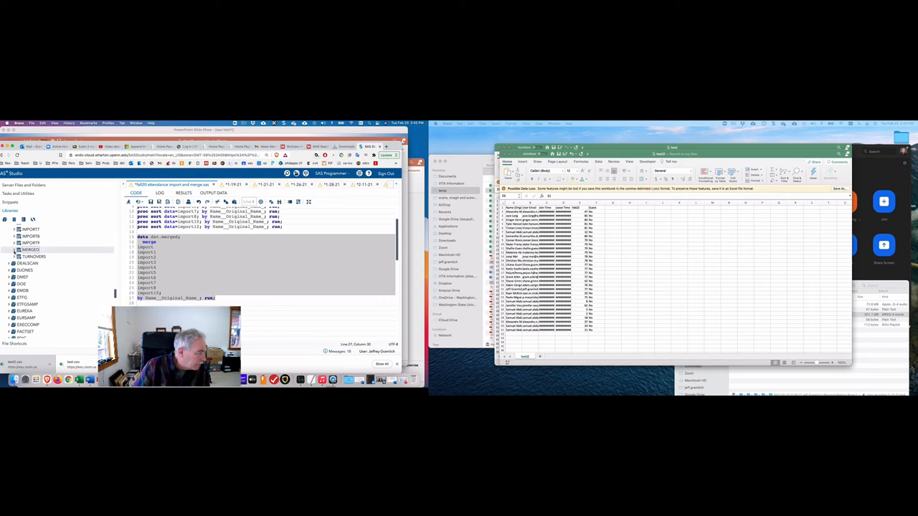
Export the MERGED table to CSV named MERGED2-23-21 and dismiss the warning
left_click(13, 249)
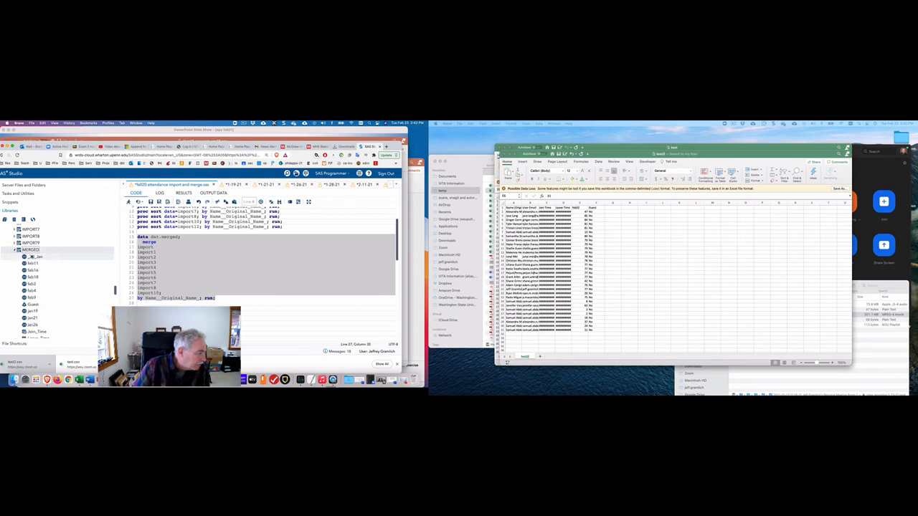
right_click(30, 249)
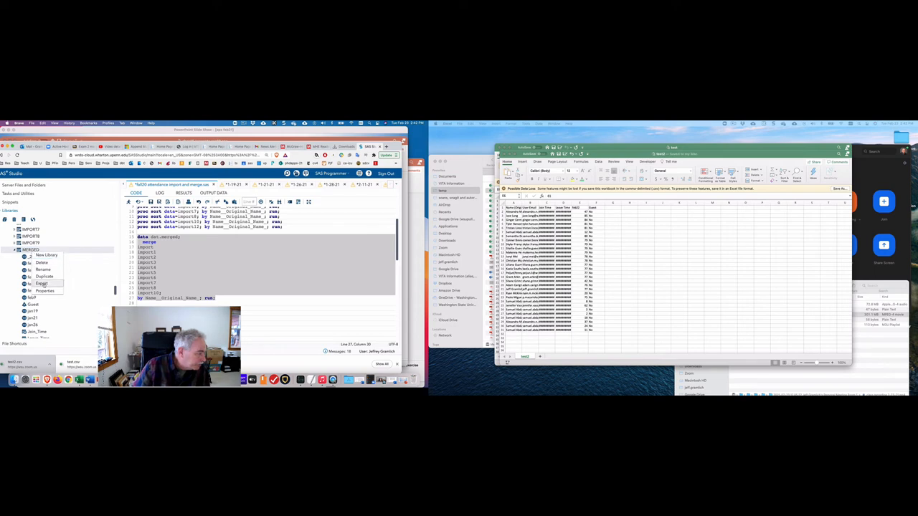
left_click(41, 283)
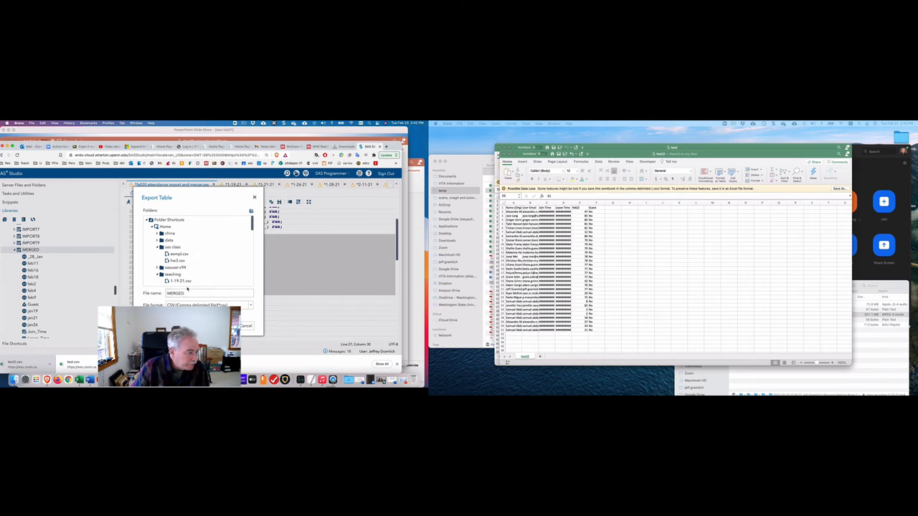
left_click(173, 274)
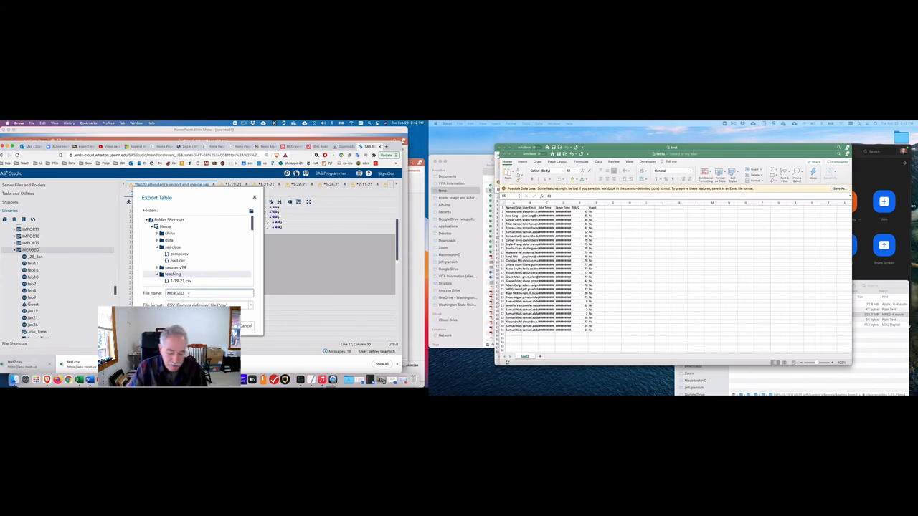
type("2")
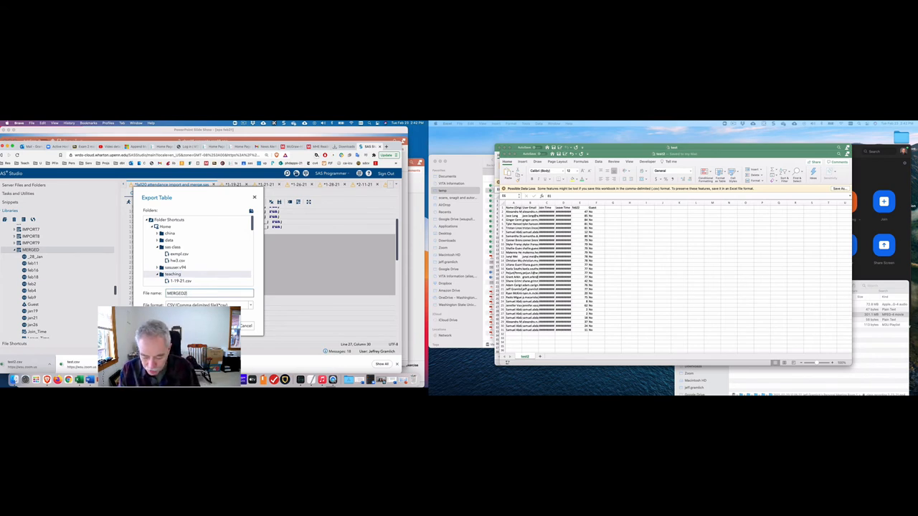
type("-23-21")
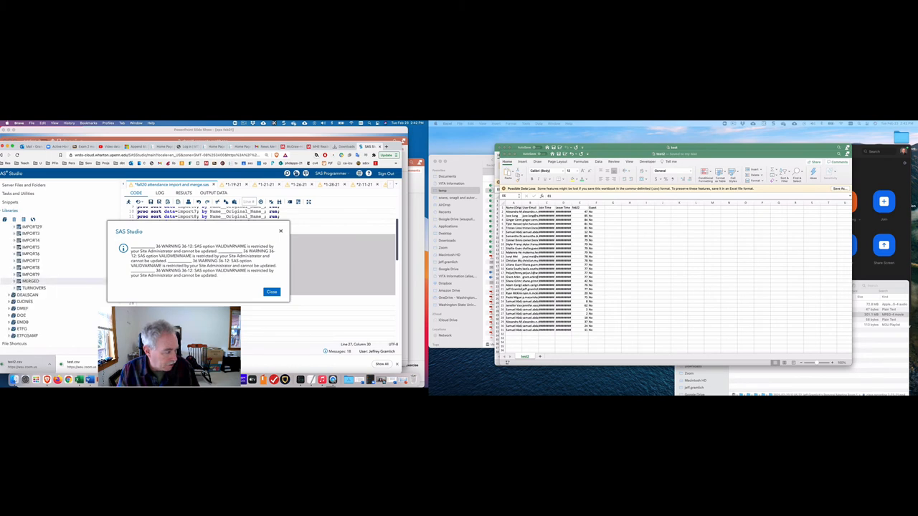
left_click(271, 292)
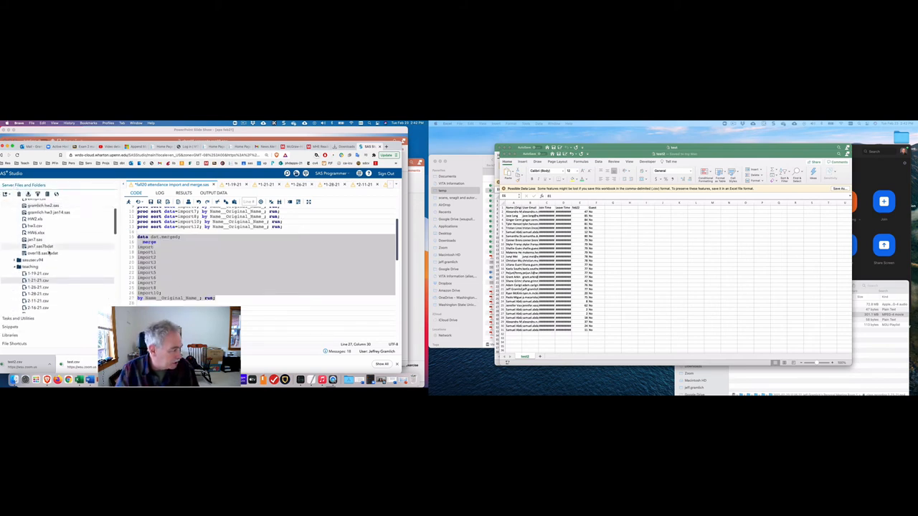
Download MERGED2-23-21.csv from Server Files and Folders into the temp folder
scroll("down", 3)
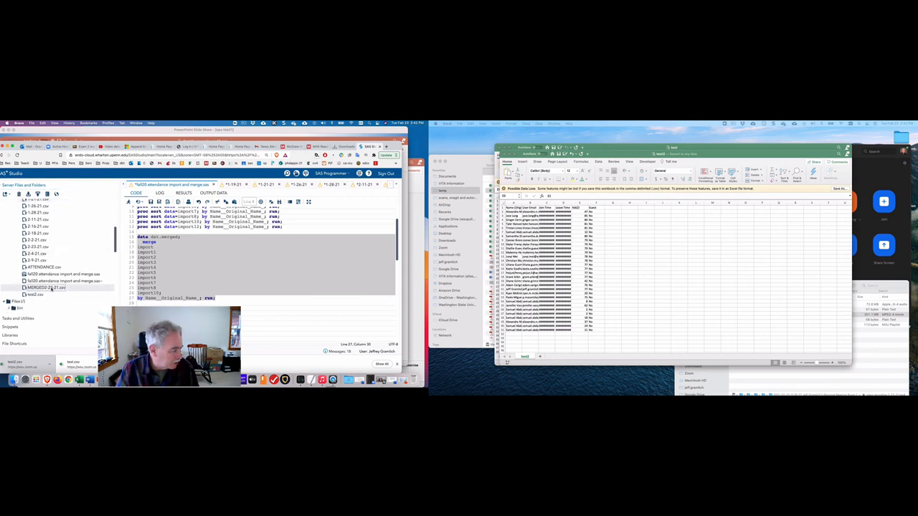
right_click(46, 288)
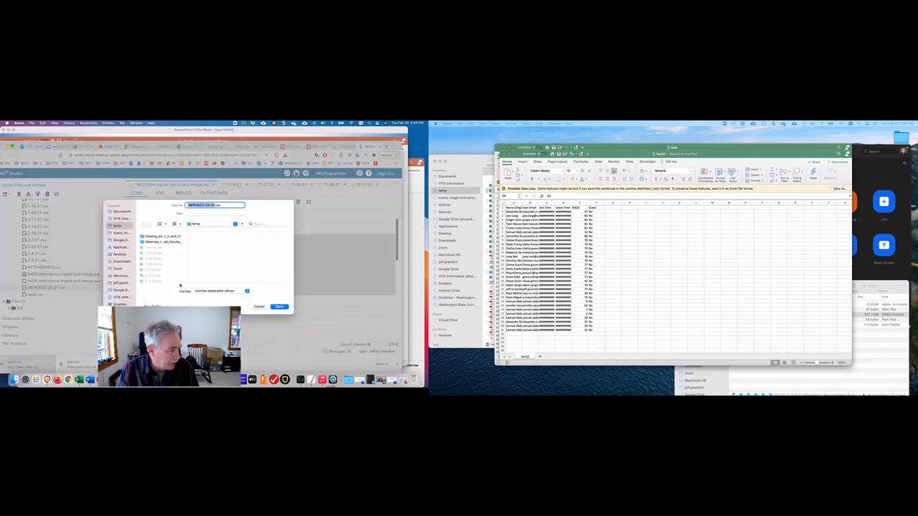
left_click(279, 307)
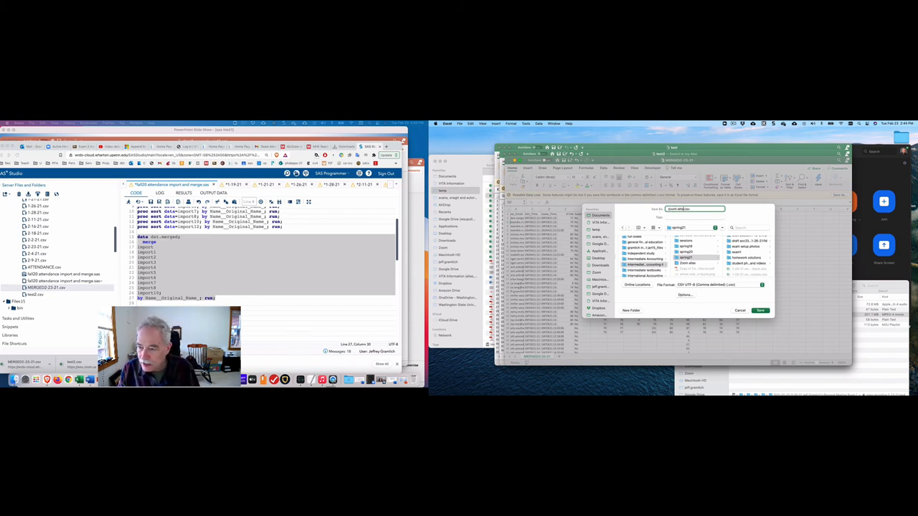
Save the data as an Excel Workbook (.xlsx) named 'zoom attendance until 2-23-21'
type("zoom attendance.csv")
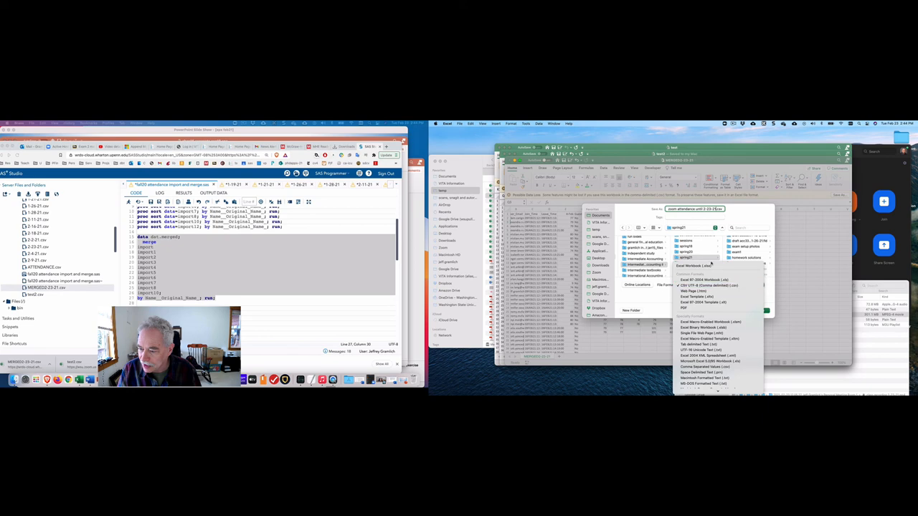
left_click(703, 266)
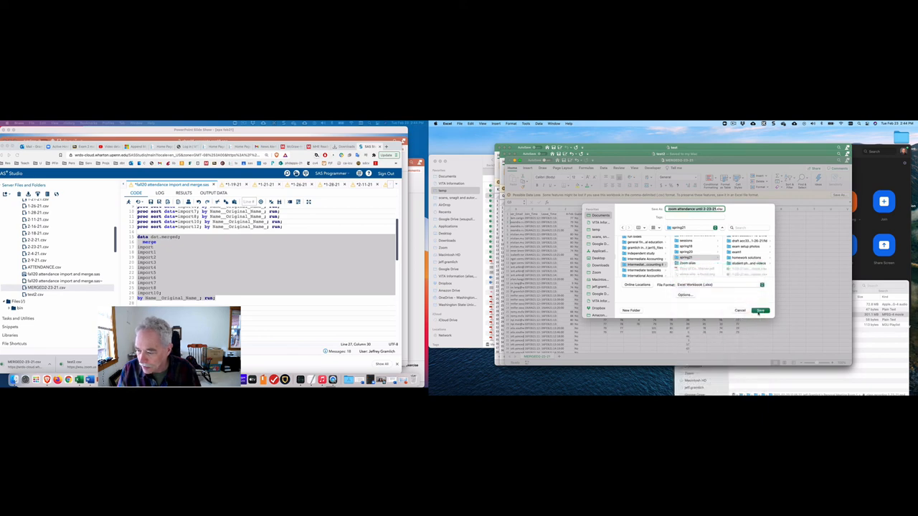
left_click(760, 311)
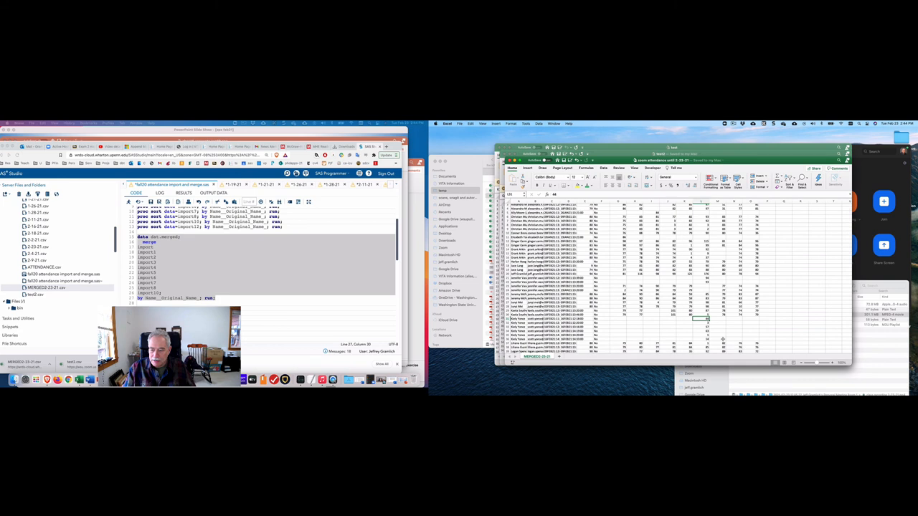
scroll("down", 3)
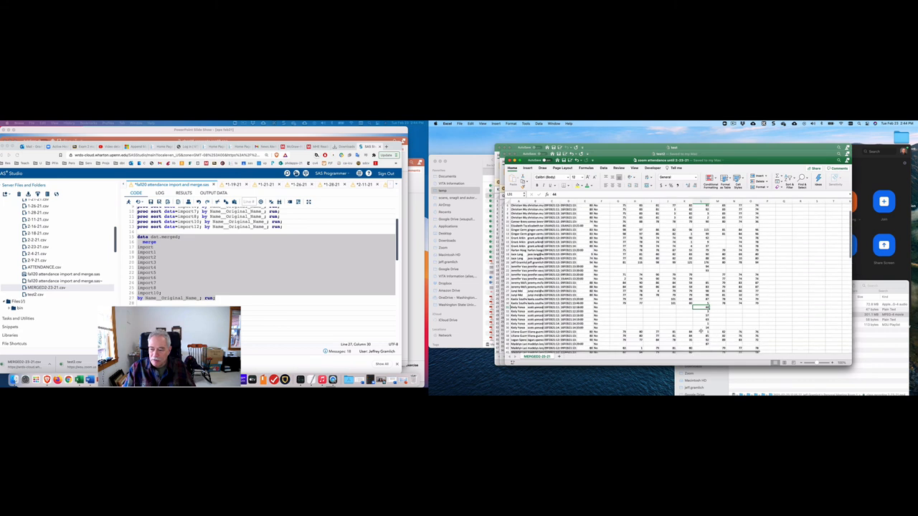
scroll("down", 3)
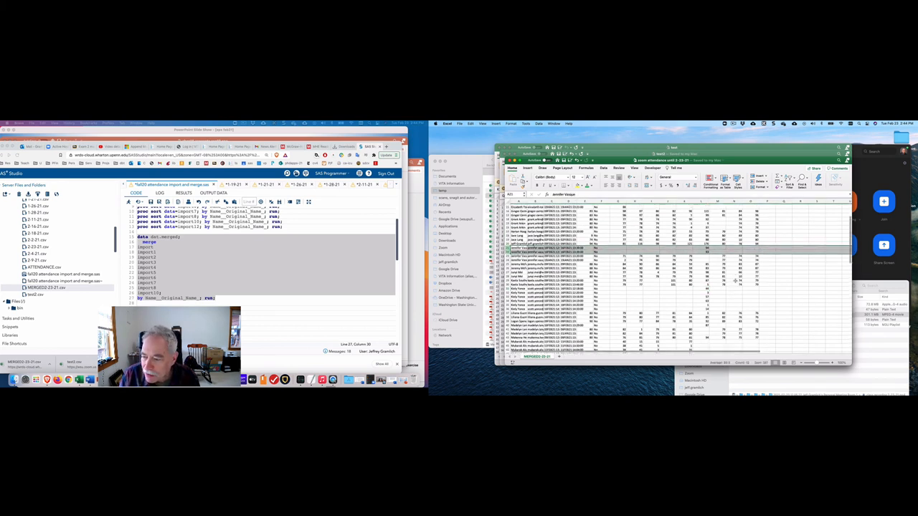
scroll("down", 3)
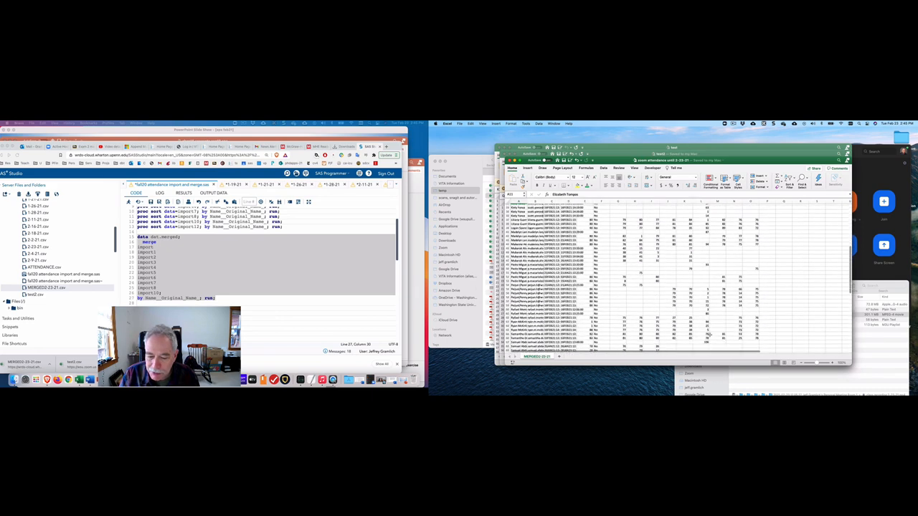
scroll("down", 3)
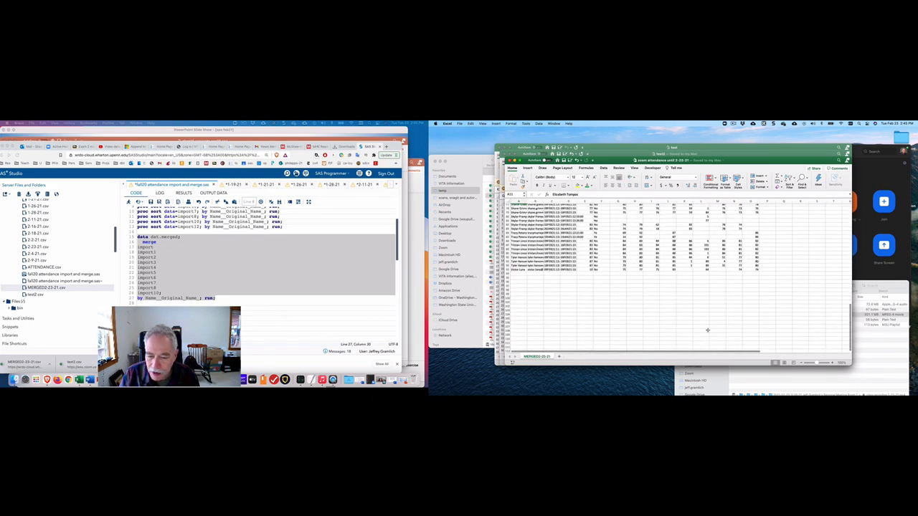